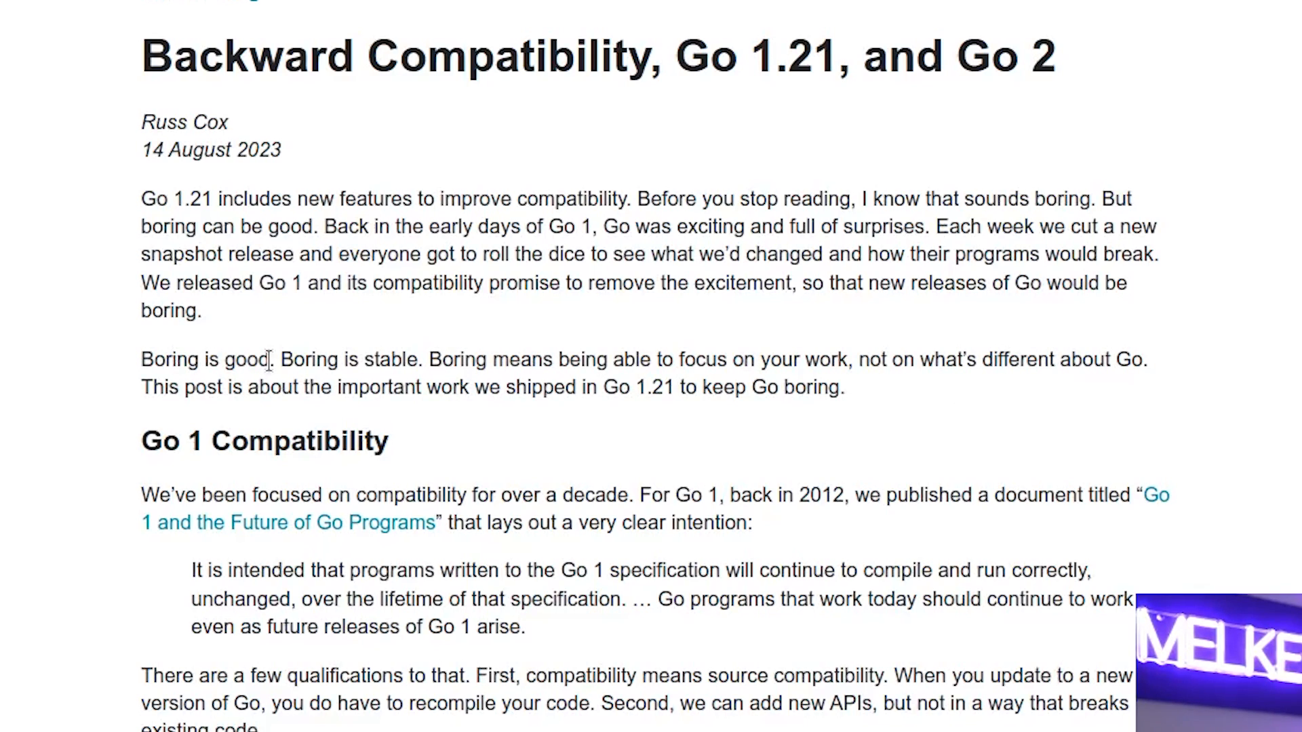
mouse_move(328, 387)
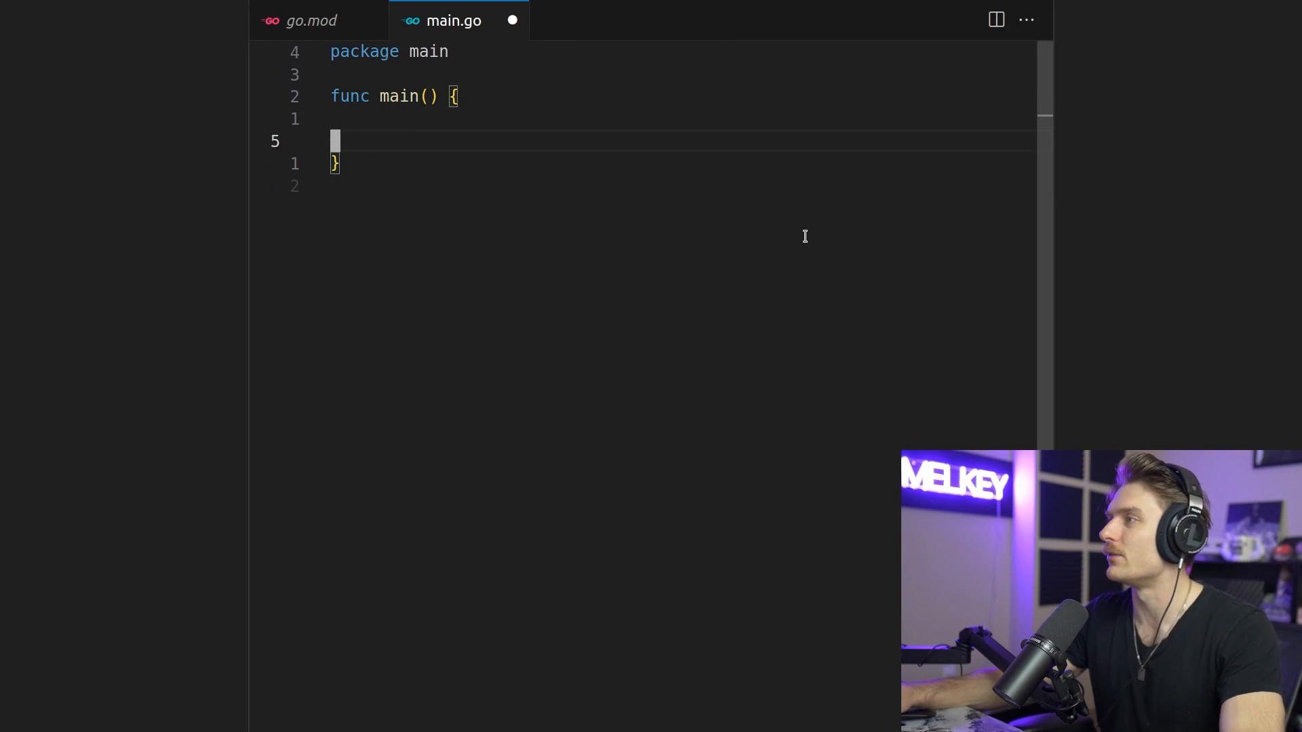
- Define addNumbers(a, b int) and have main fmt.Println the result of addNumbers(5, 3)
text(fmt.Println("Result:", result)
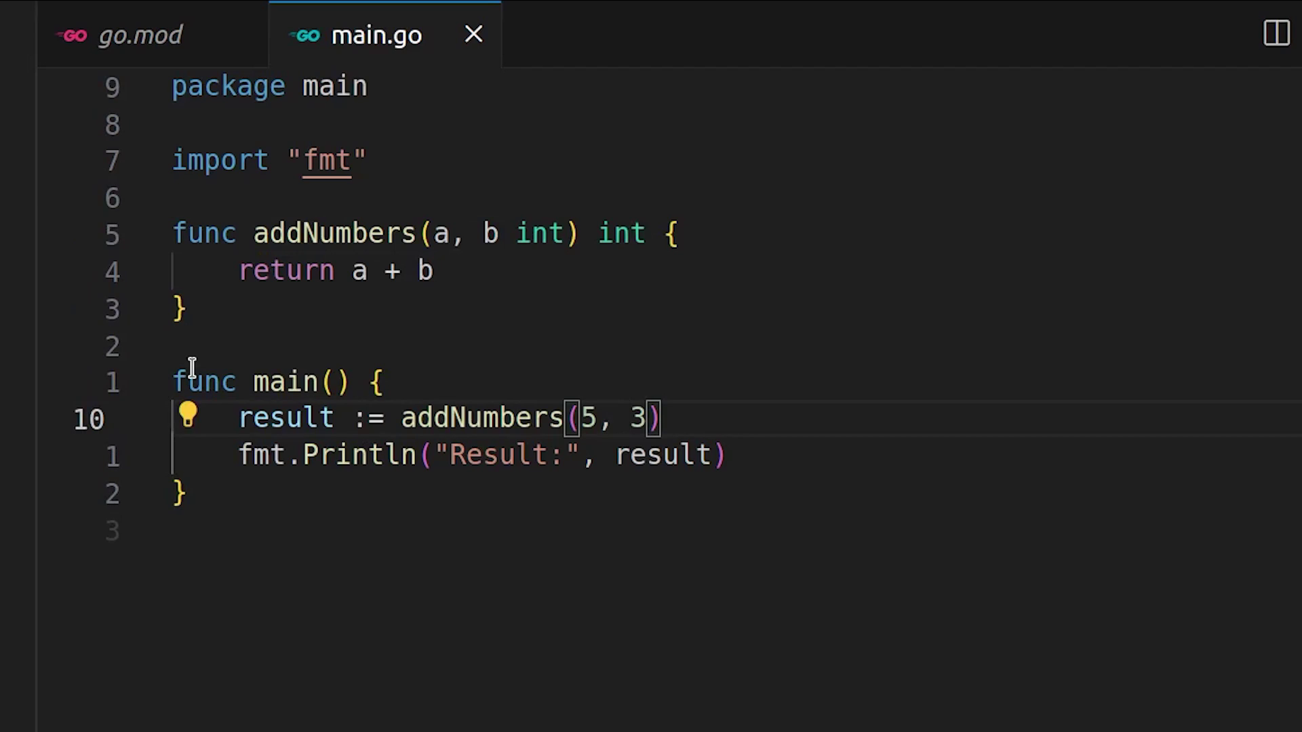
- Replace the second argument 3 with "", then 3.0, 3.01 and 3.00 to provoke type errors
double_click(639, 418)
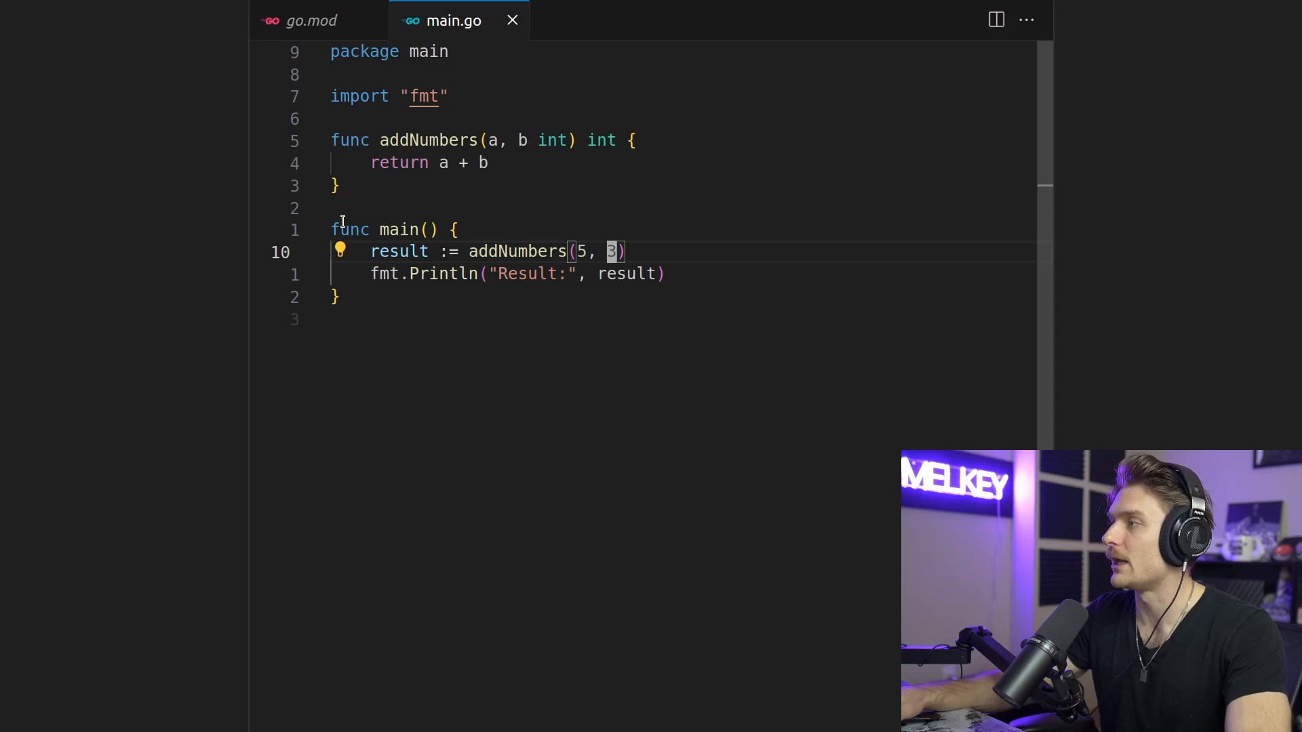
text("")
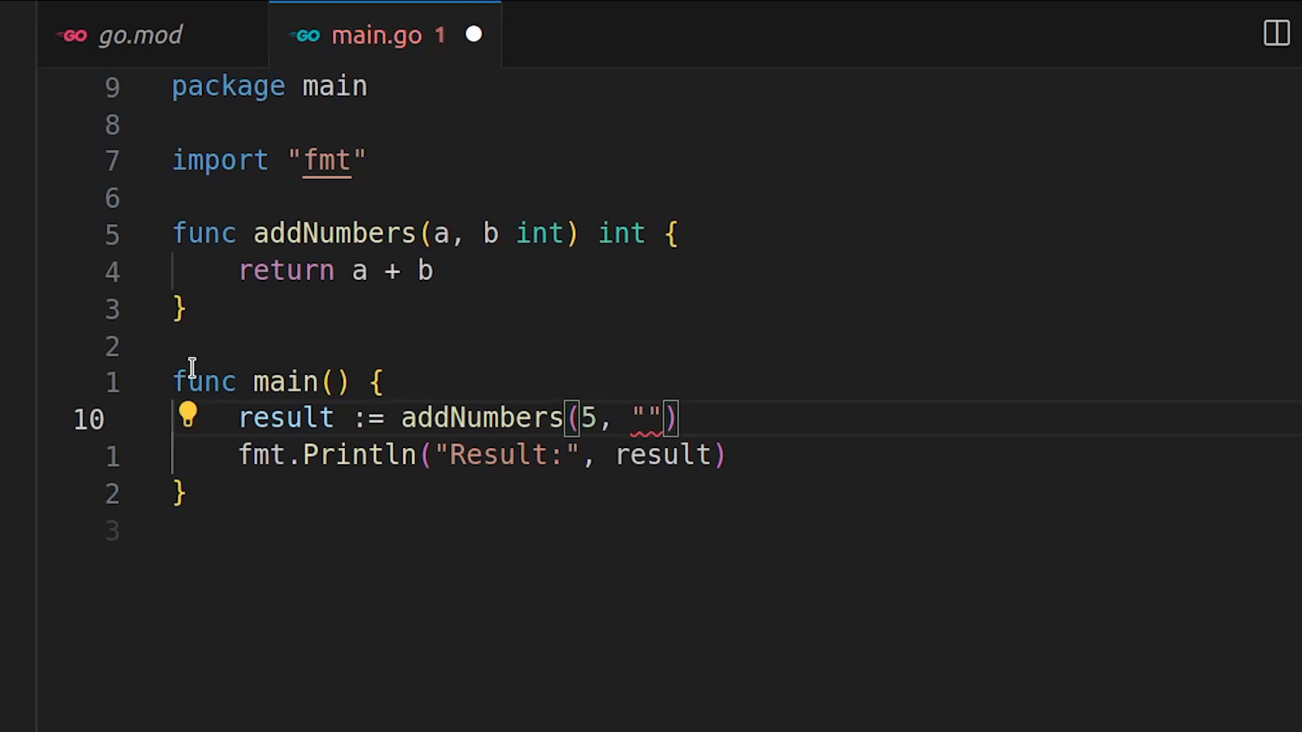
text(3.0)
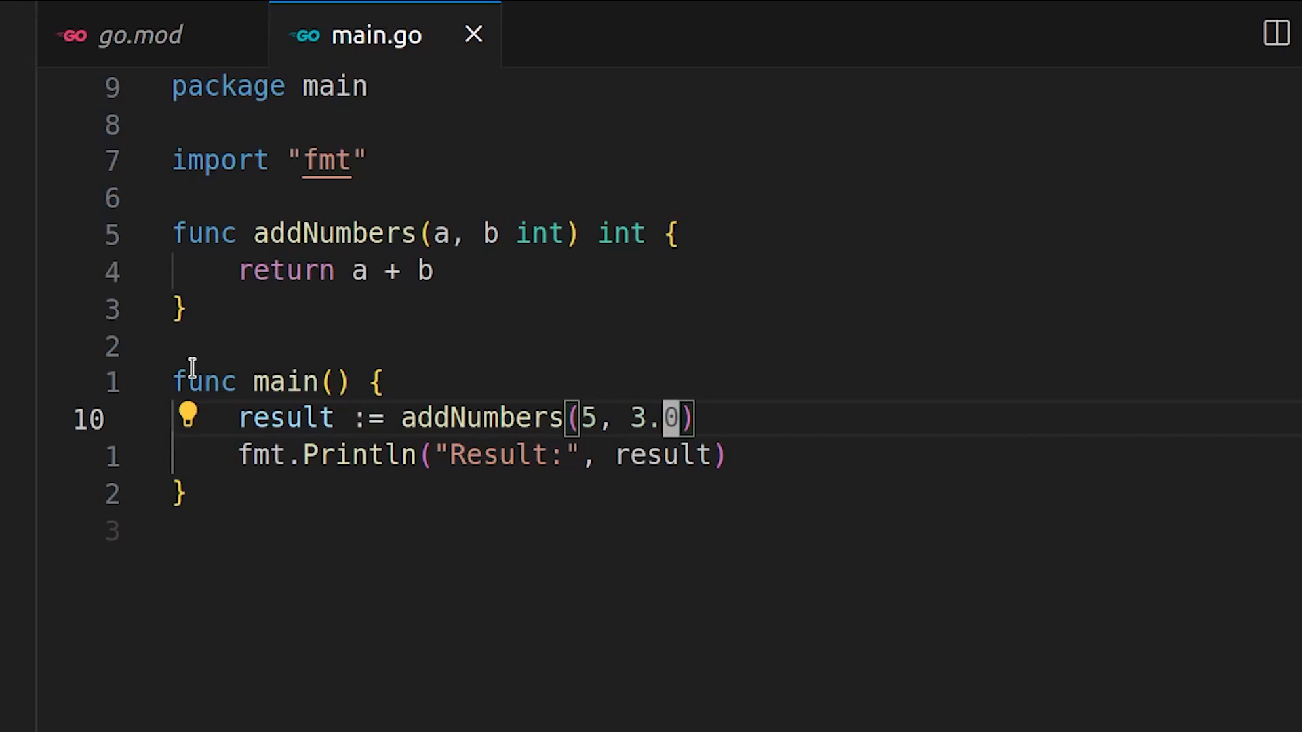
text(1)
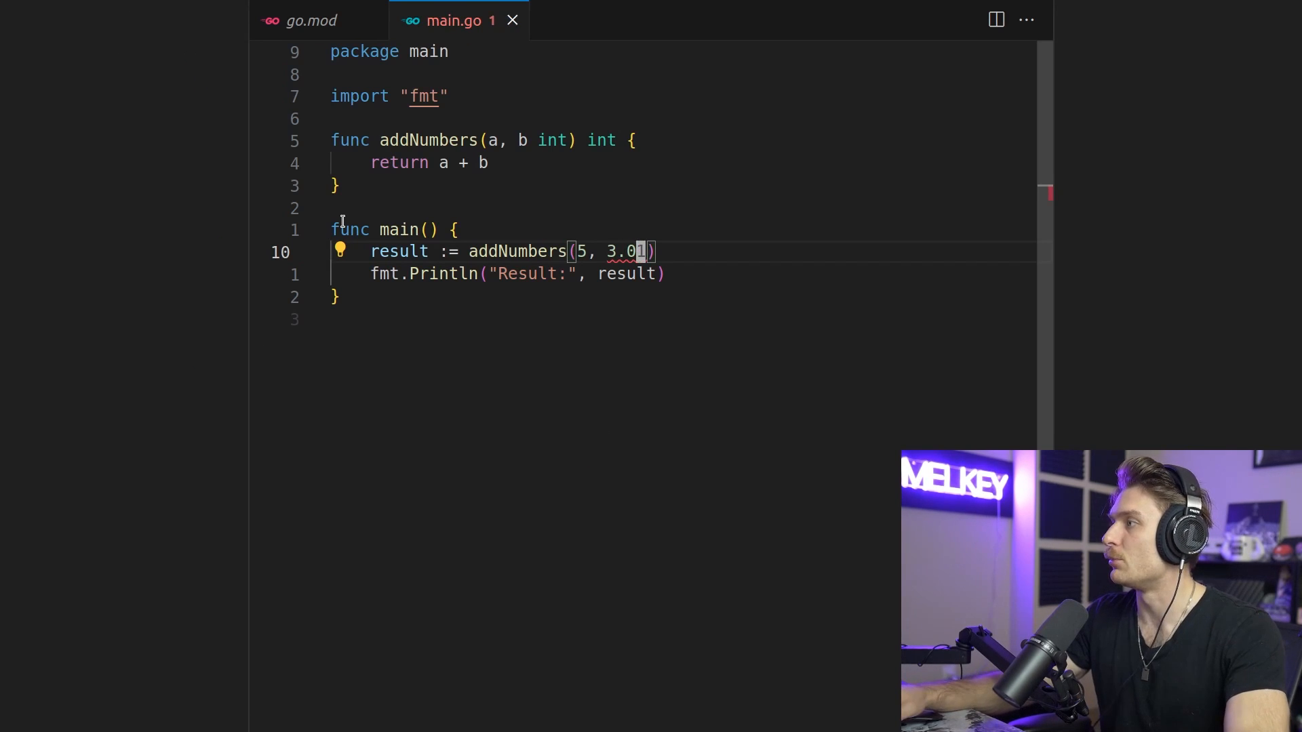
mouse_move(634, 252)
text(0)
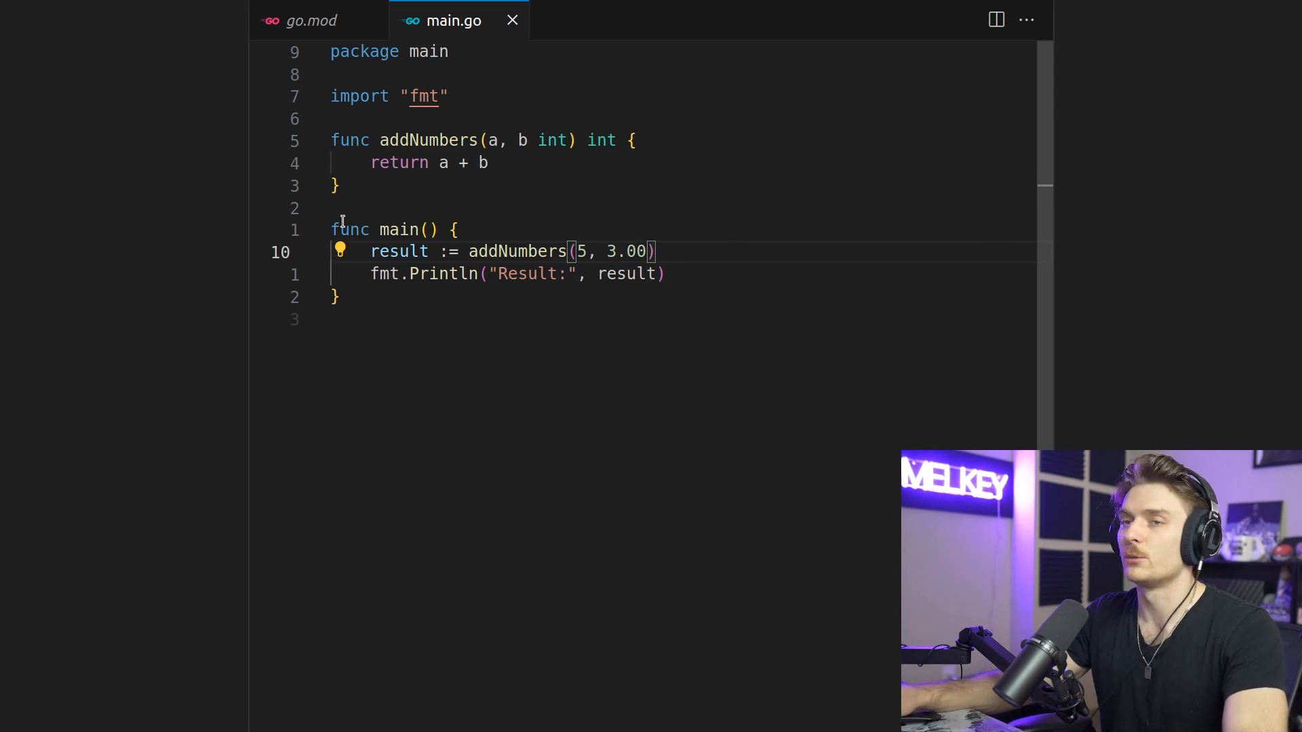
text(1)
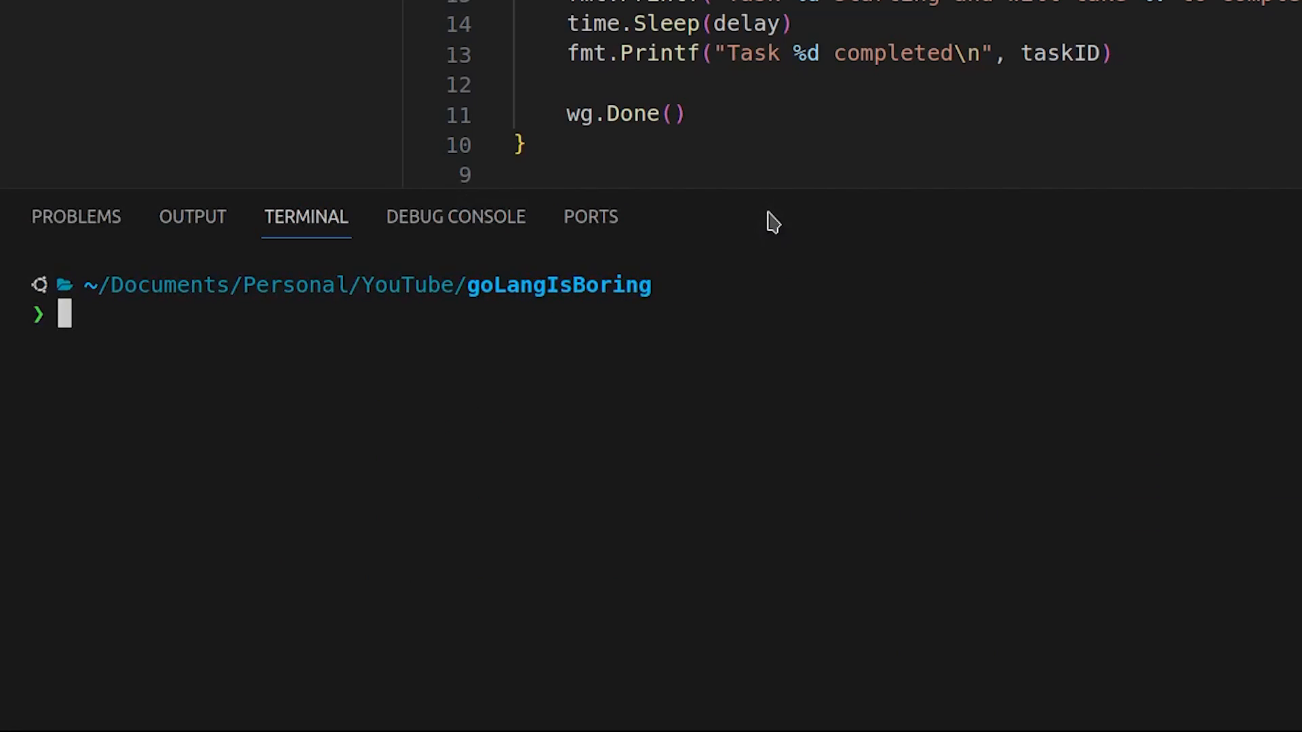
- Run go run main.go to watch the five goroutine tasks finish in varying order
text(go run main.g)
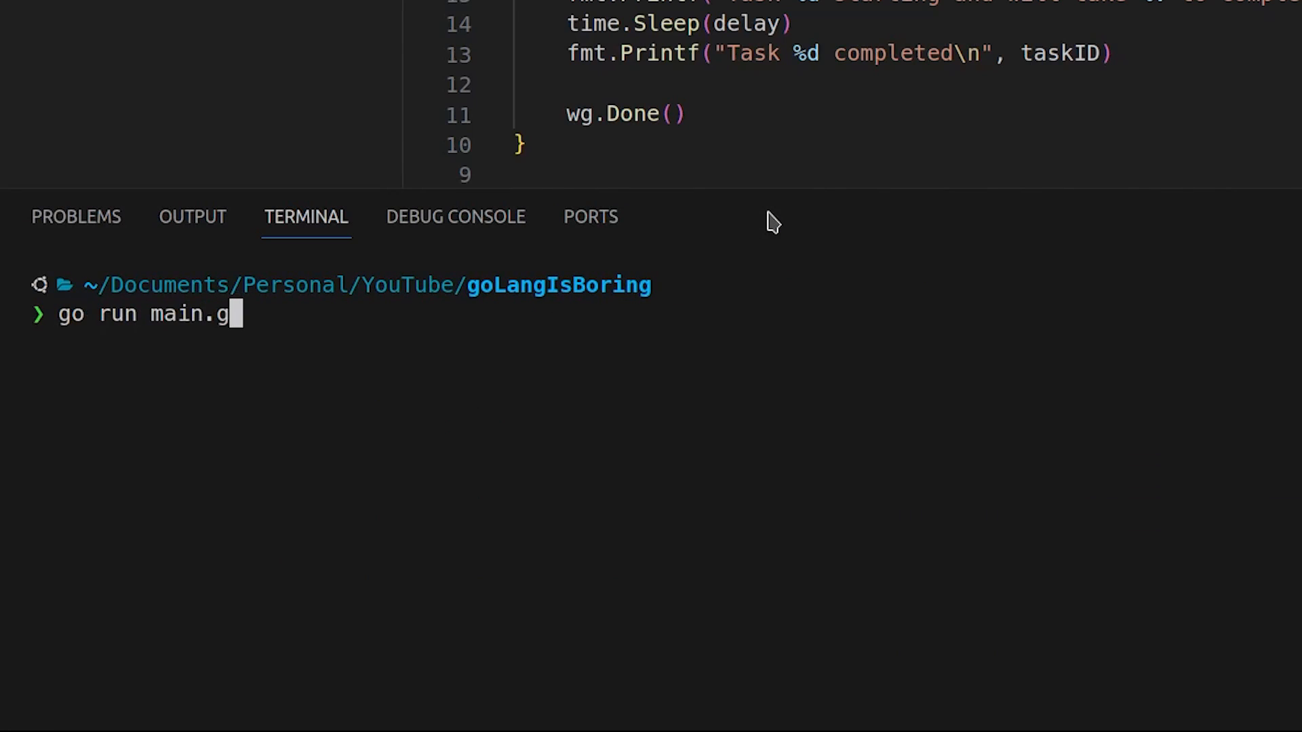
key(Return)
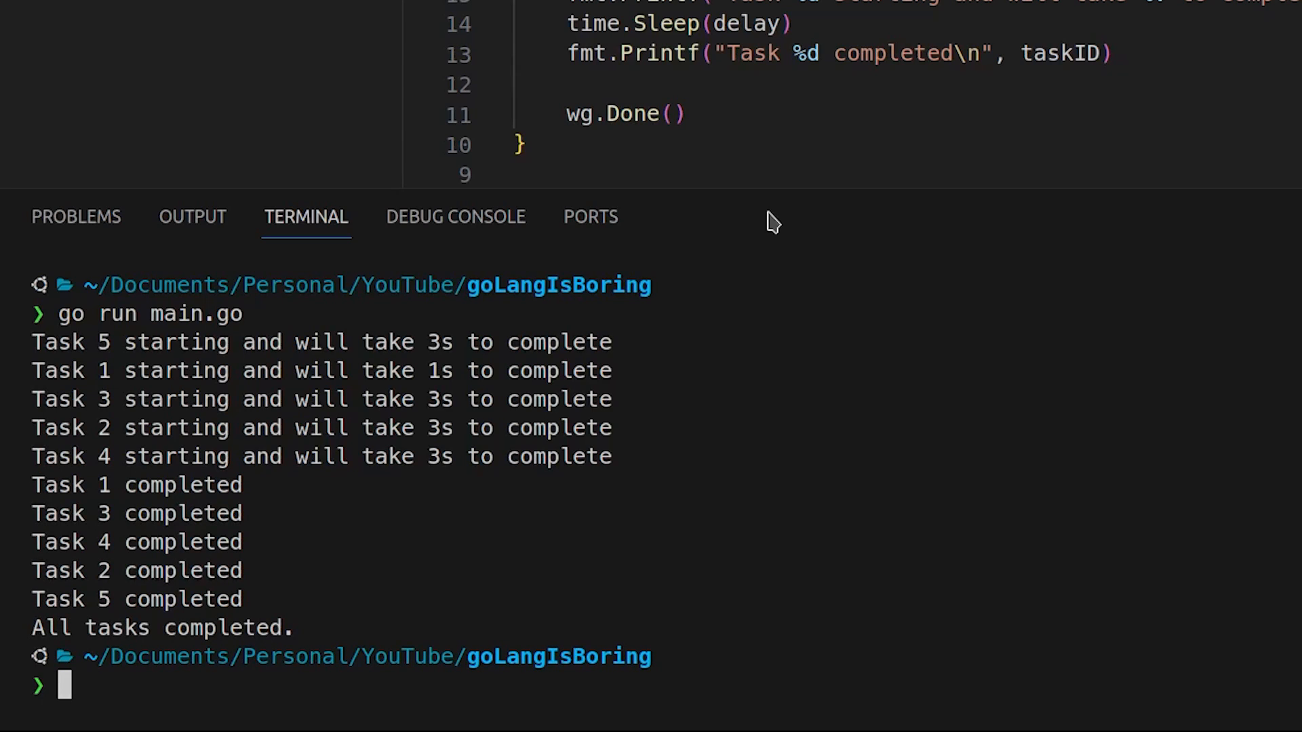
mouse_move(487, 396)
text(go run main.go)
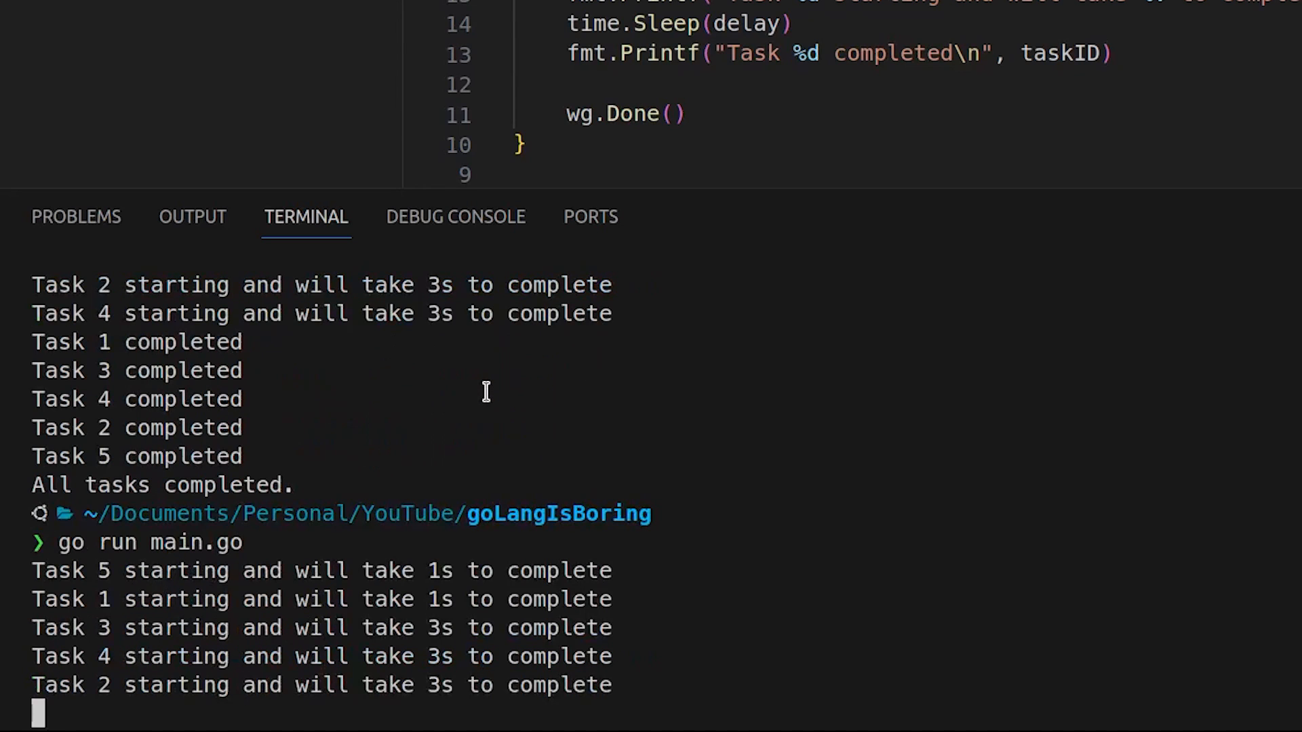
scroll(down, 3)
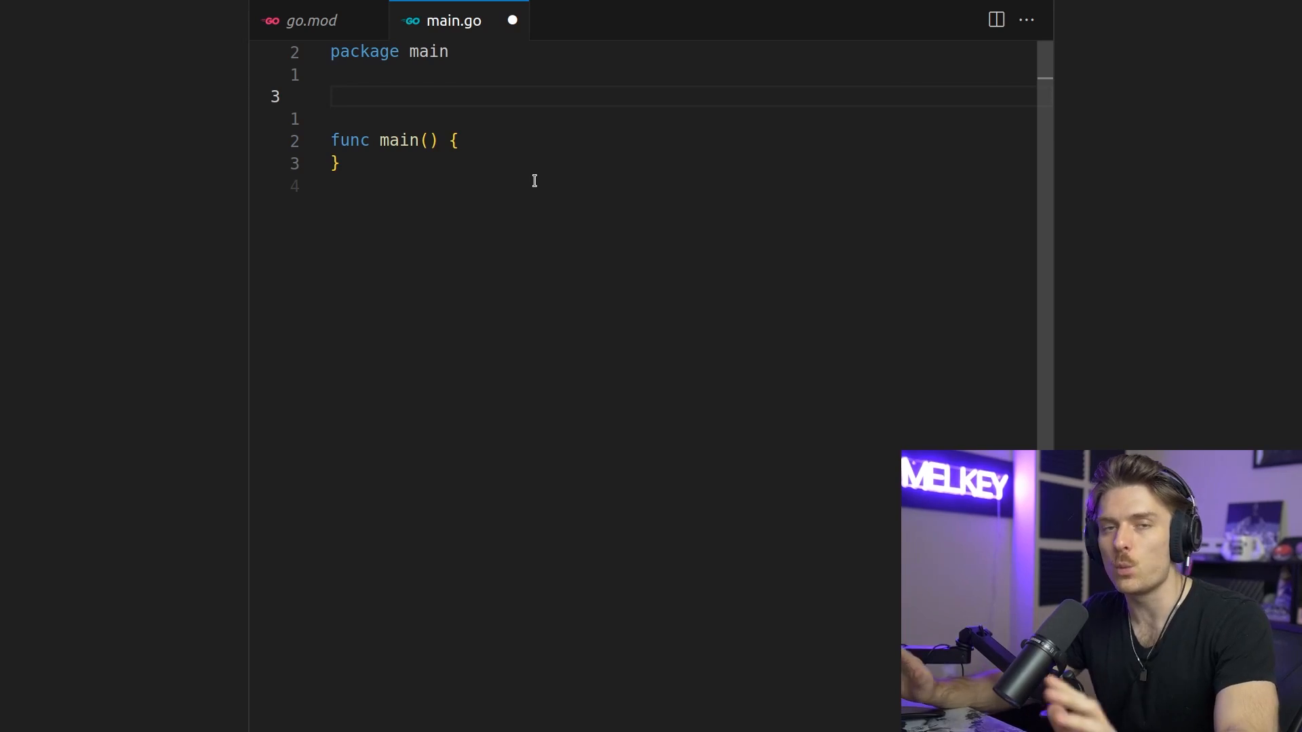
- Import fmt and net/http and start http.ListenAndServe on ":8080" with a nil handler
text(imprt ()
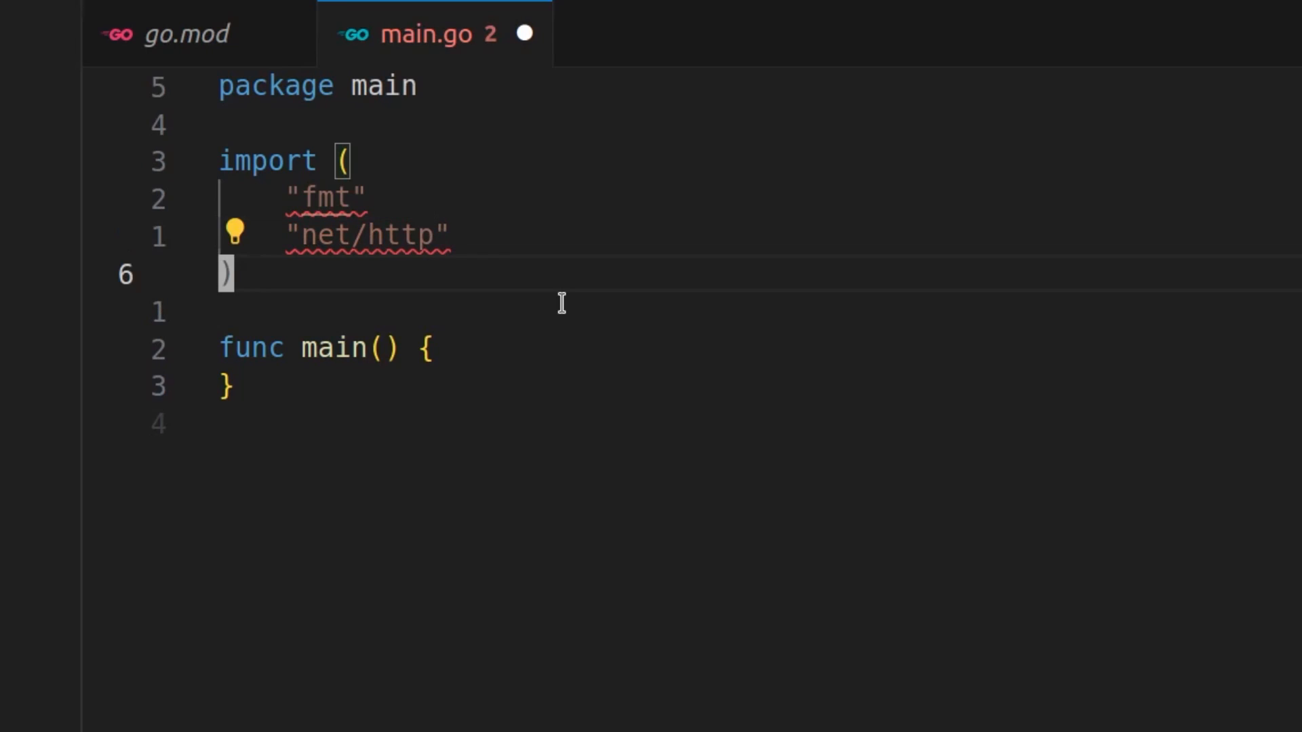
text(http.ListenAndServe(":)
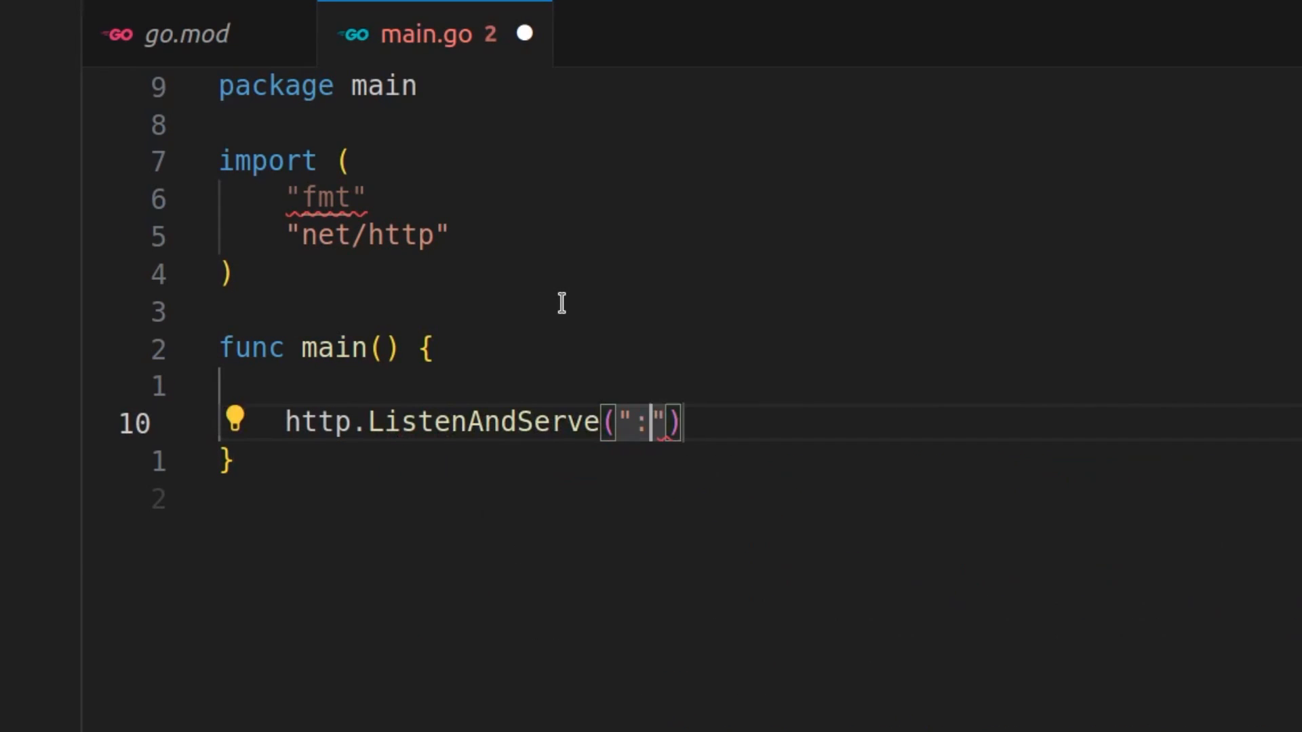
text(8080", n)
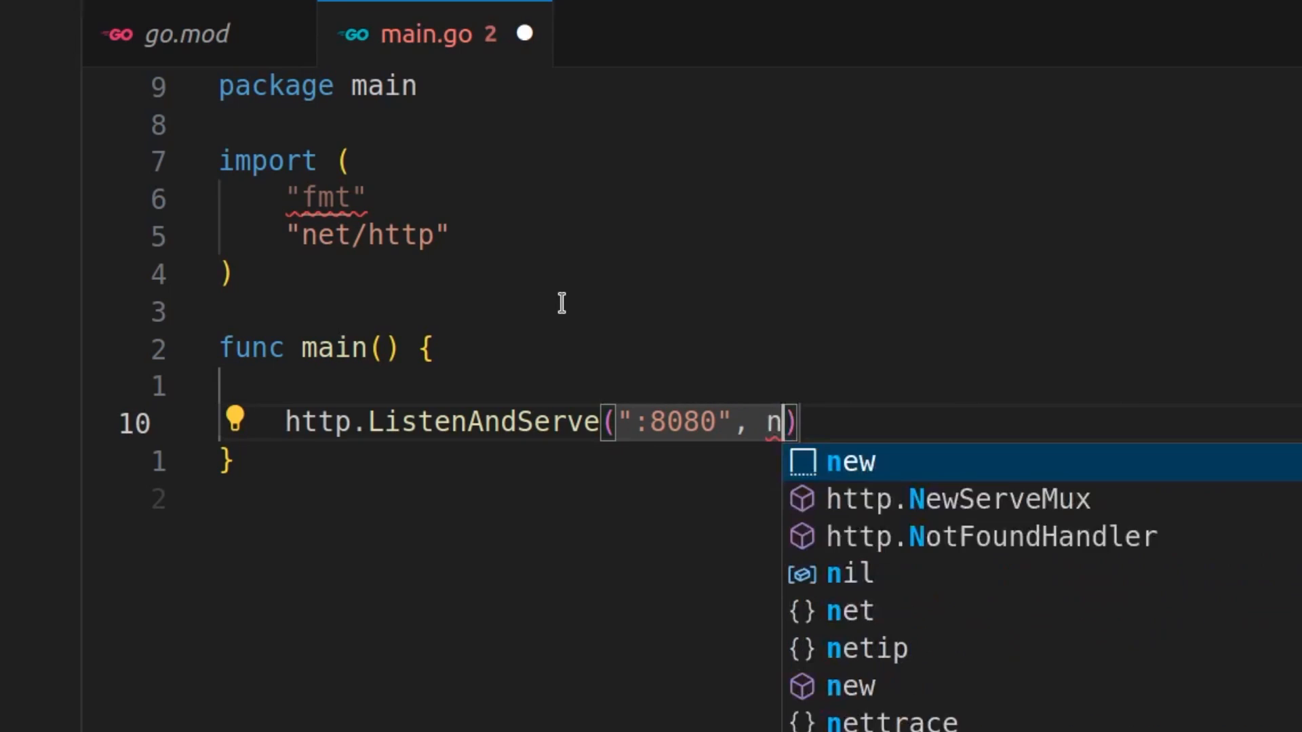
click(846, 573)
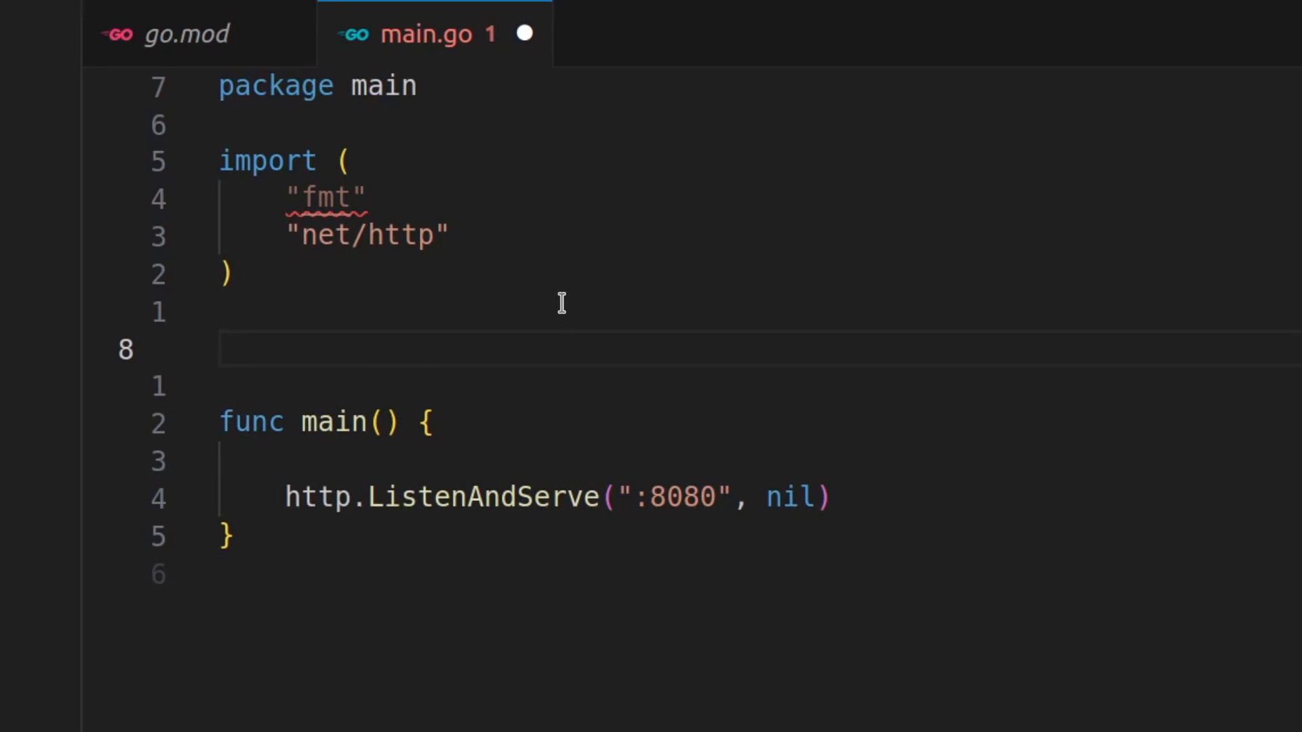
- Write func handler(w http.ResponseWriter, r *http.Request) printing "Welcome to my non-sexy Go code"
text(func handler)
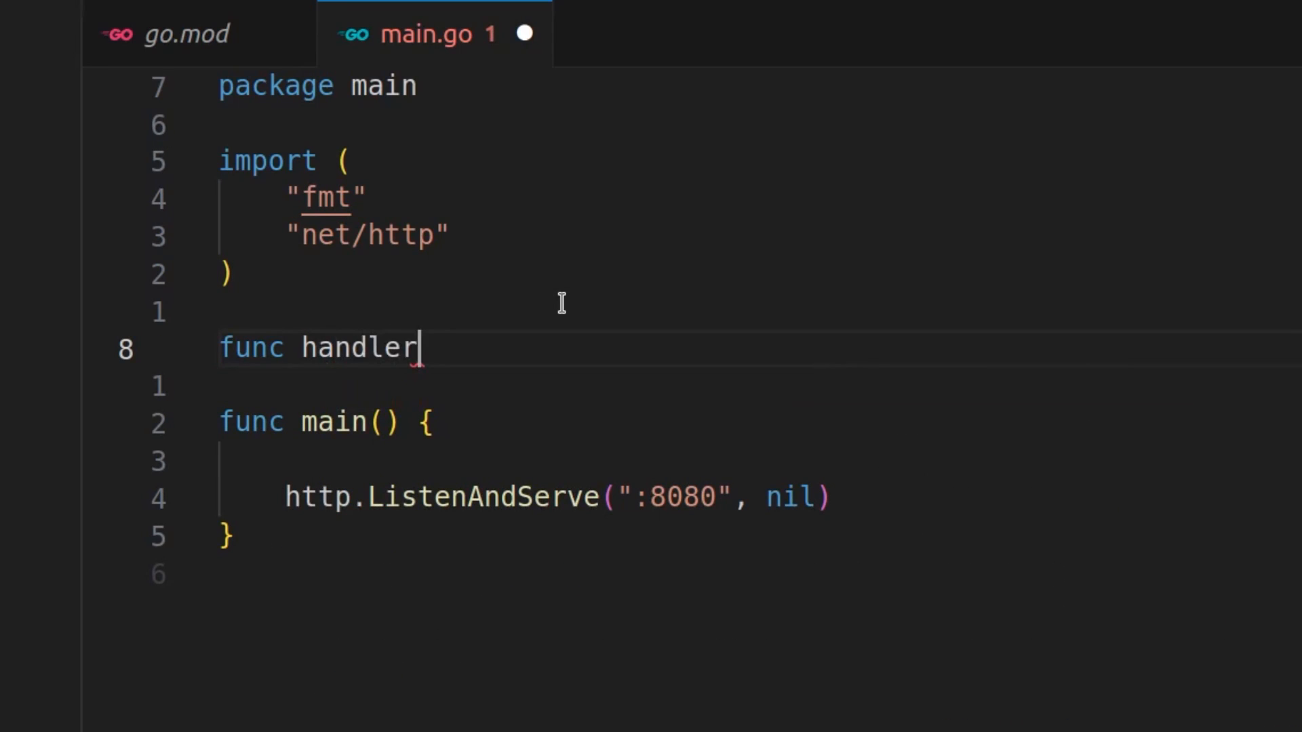
text((w http.ResponseWriter)
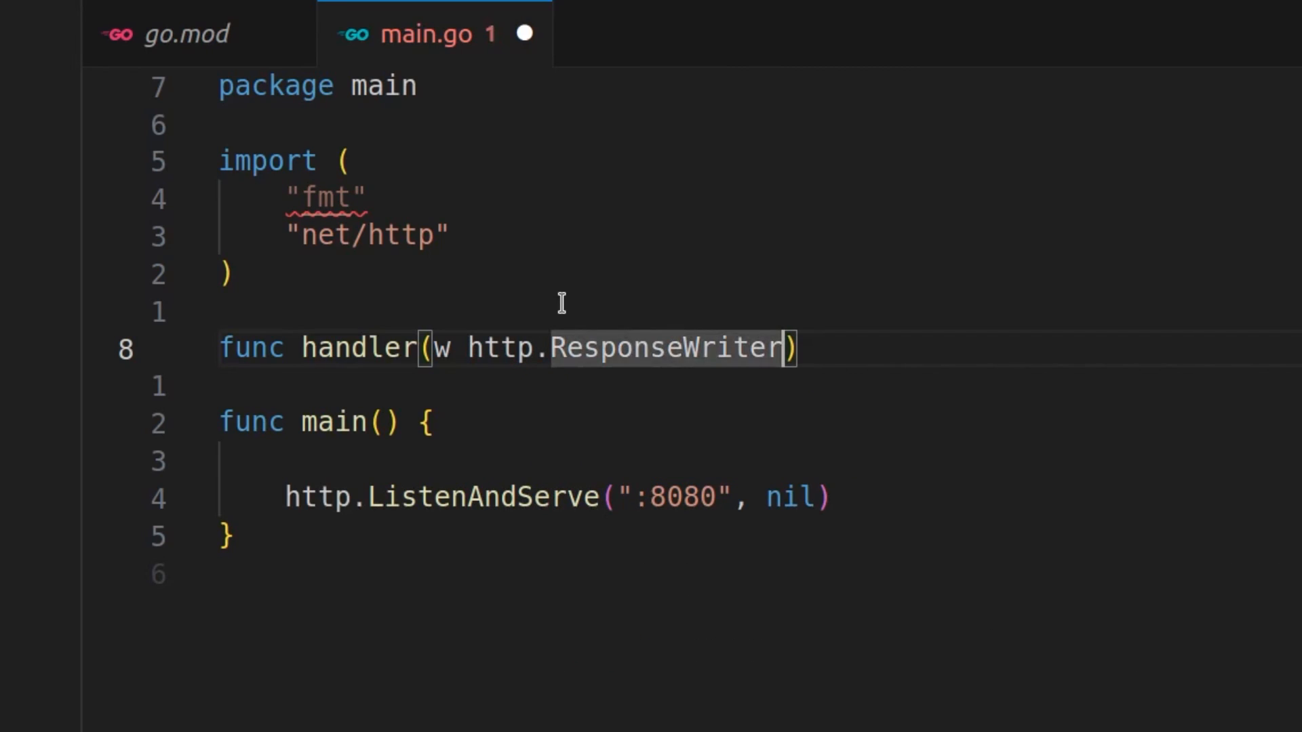
text(, r *ht)
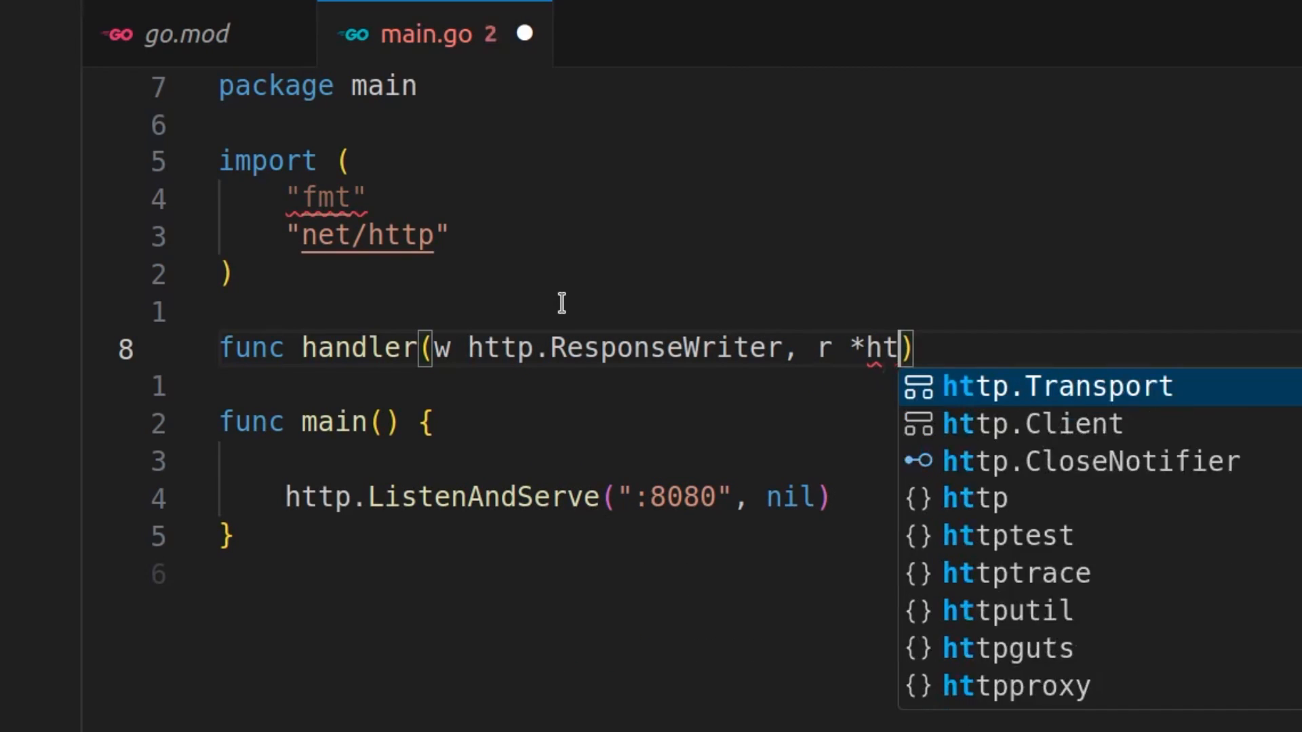
text(http.Request)
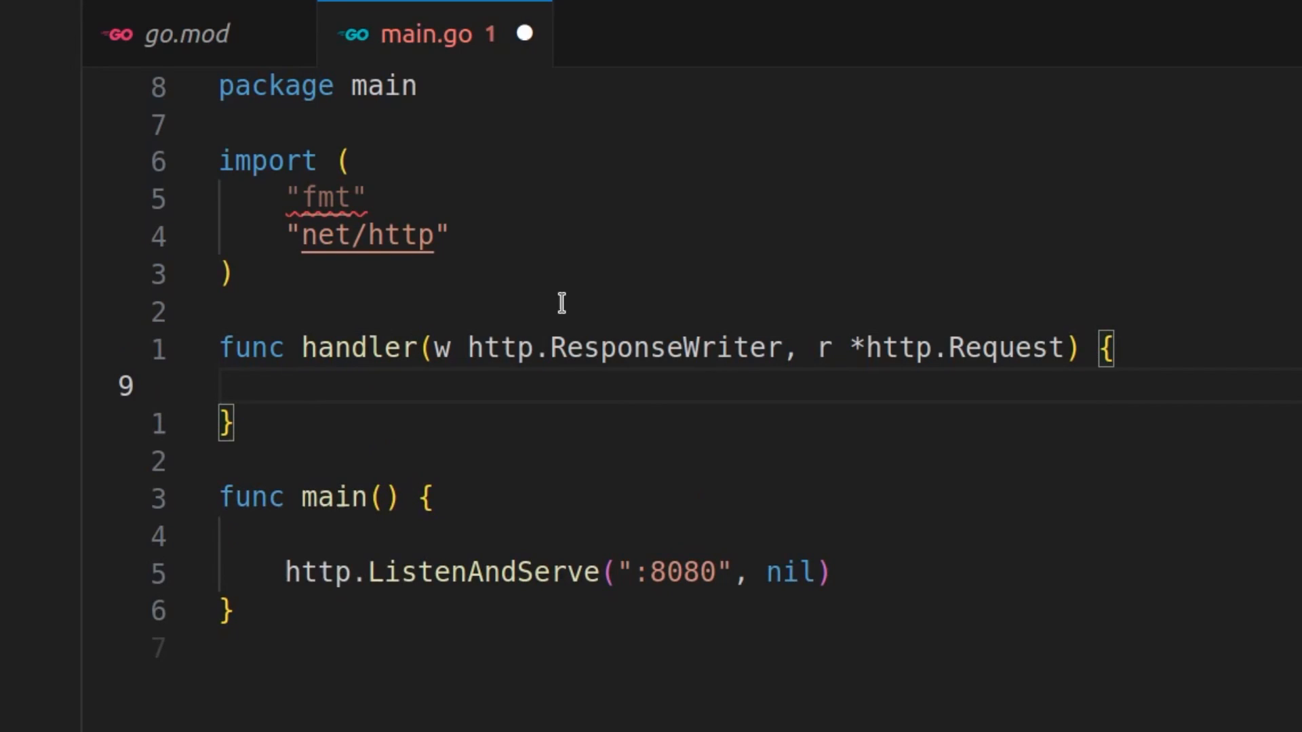
text(fmt.Print)
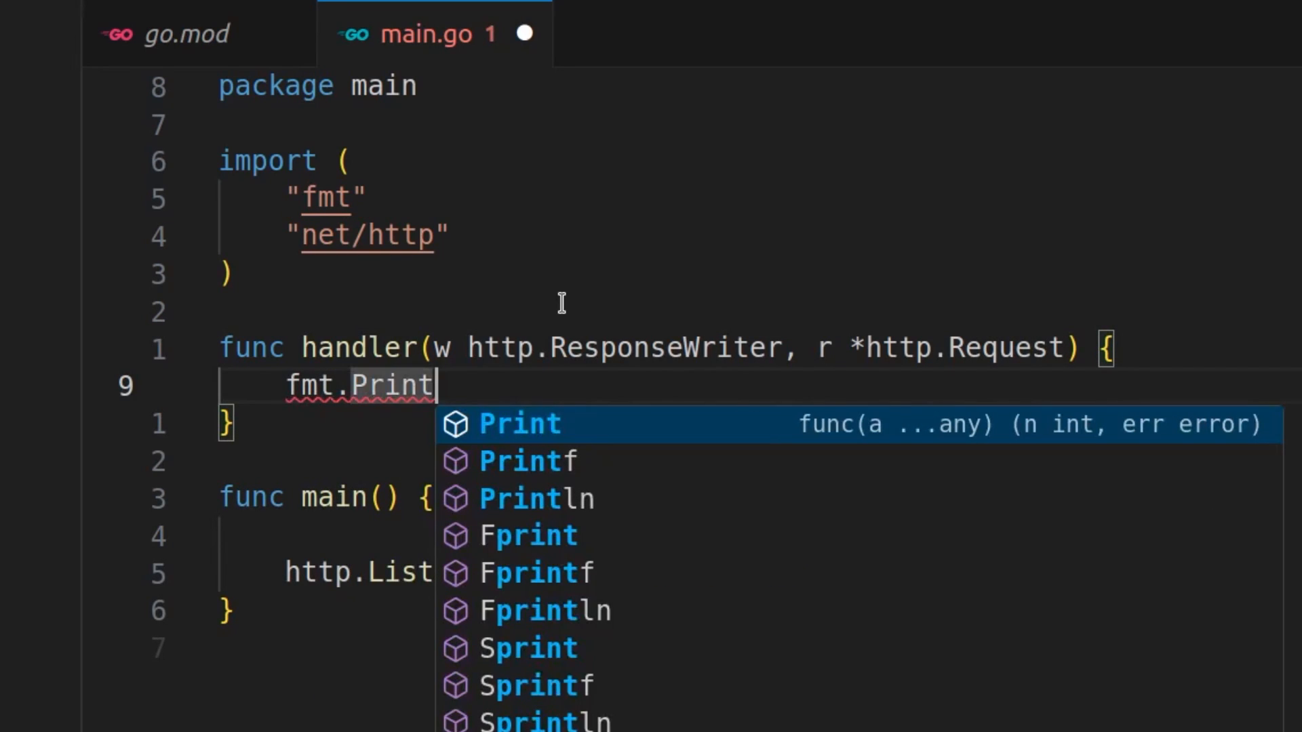
text(("Welcome to my "))
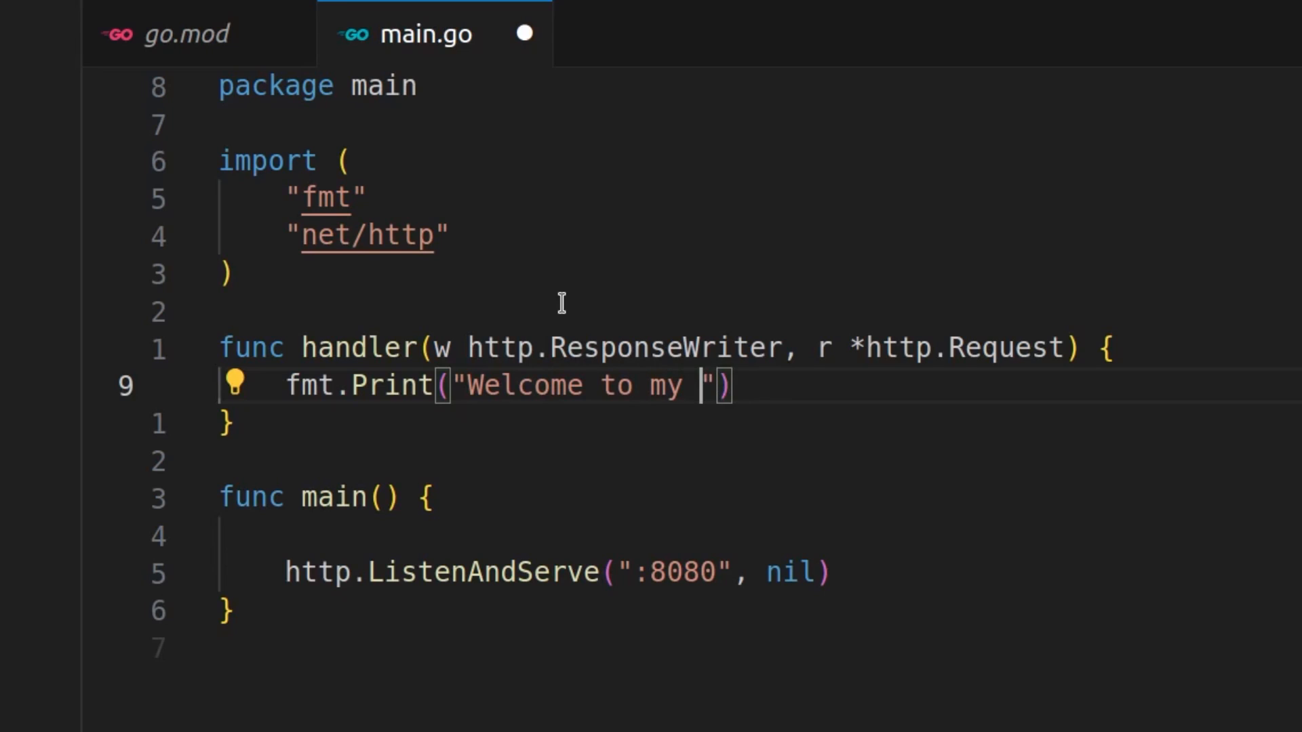
text(non-sexy Go cod)
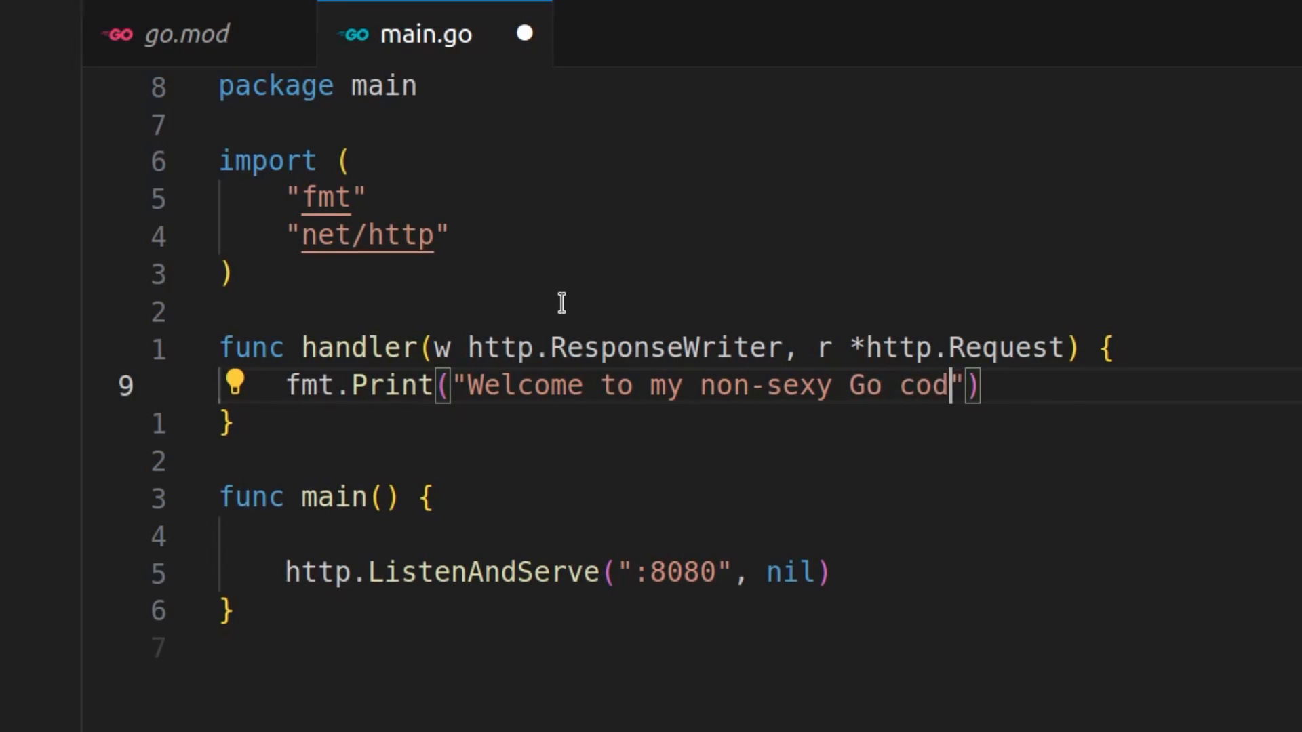
- Register the handler for the root path with http.HandleFunc("/", handler)
text(http.HandleFunc("/)
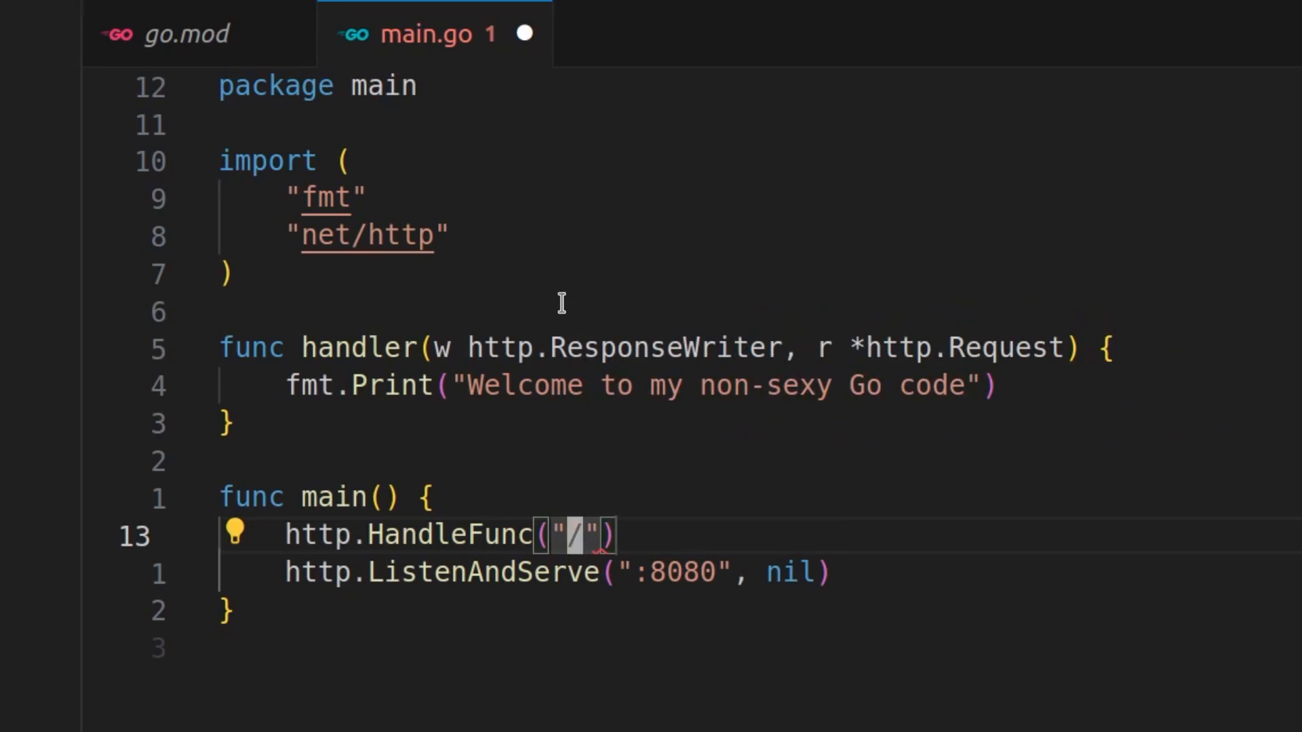
text(, handler)
text(curl )
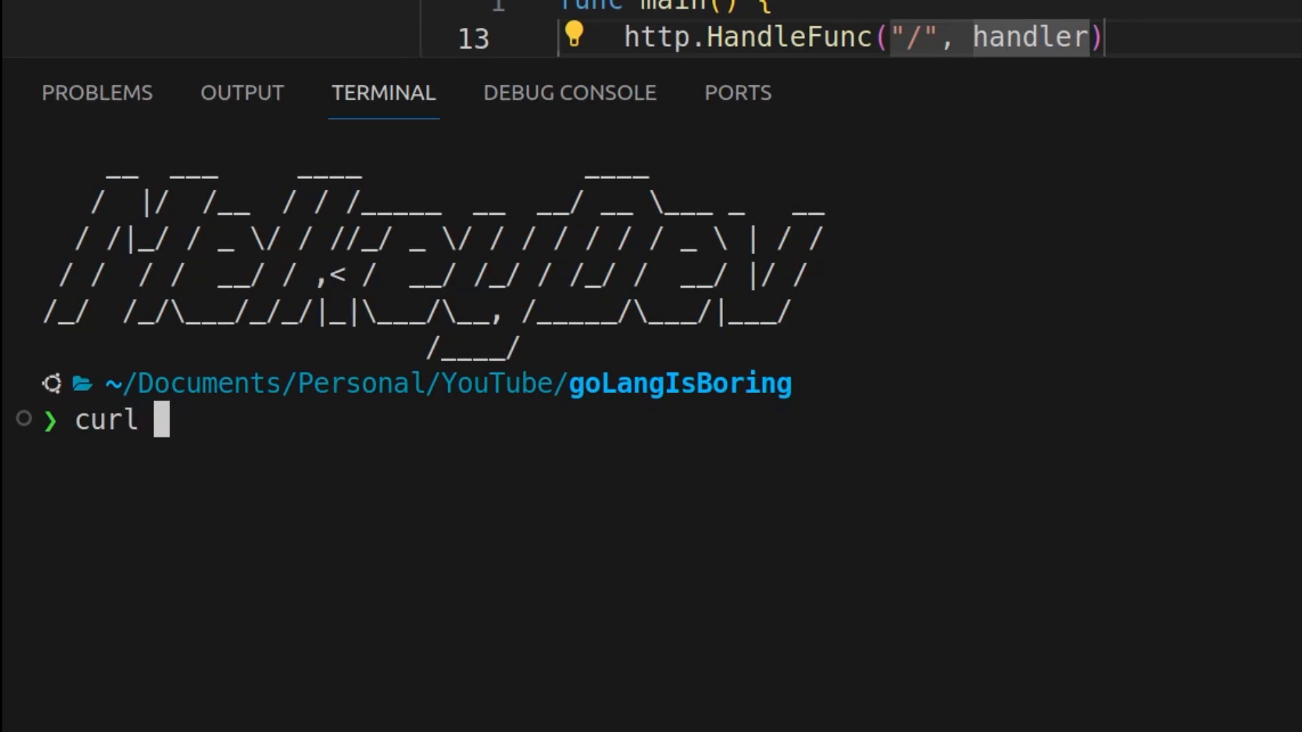
- Send curl localhost:8080 to the running server from the integrated terminal
text(localhost:)
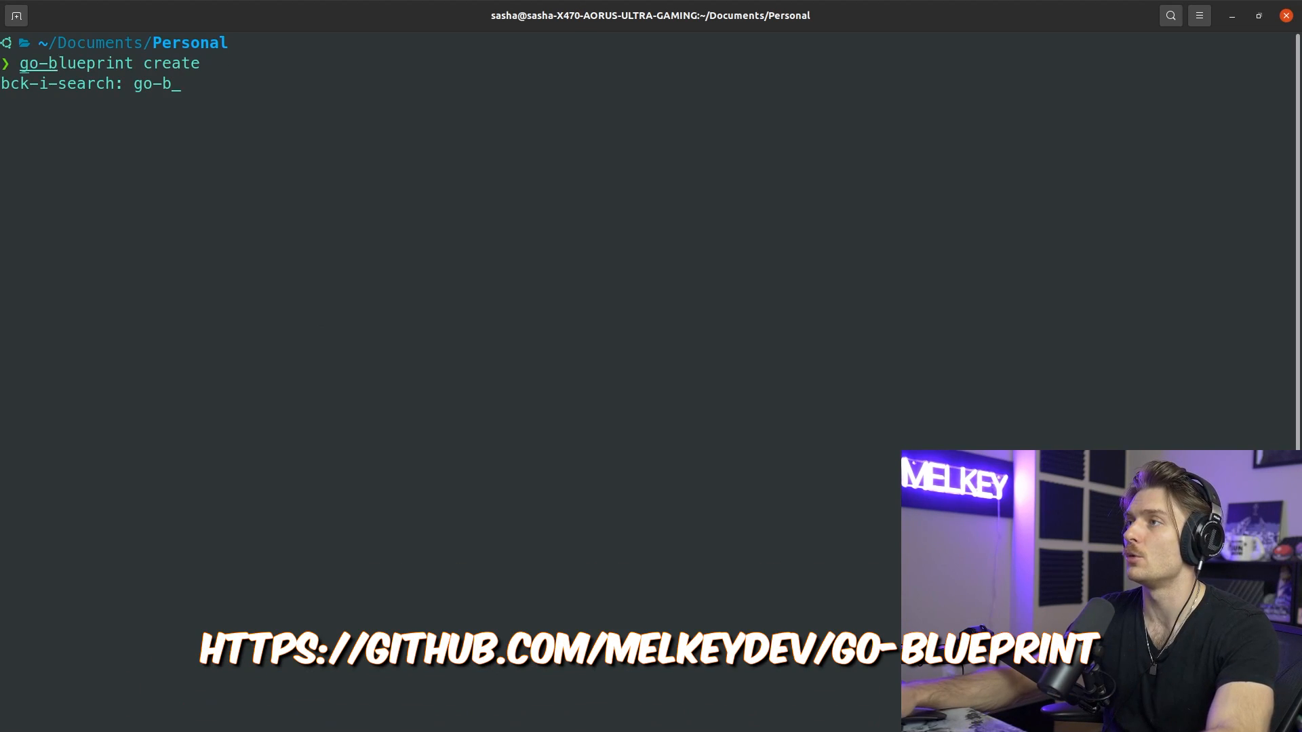
- Run go-blueprint create, name the project boringGoProject and accept framework and database driver choices
key(Return)
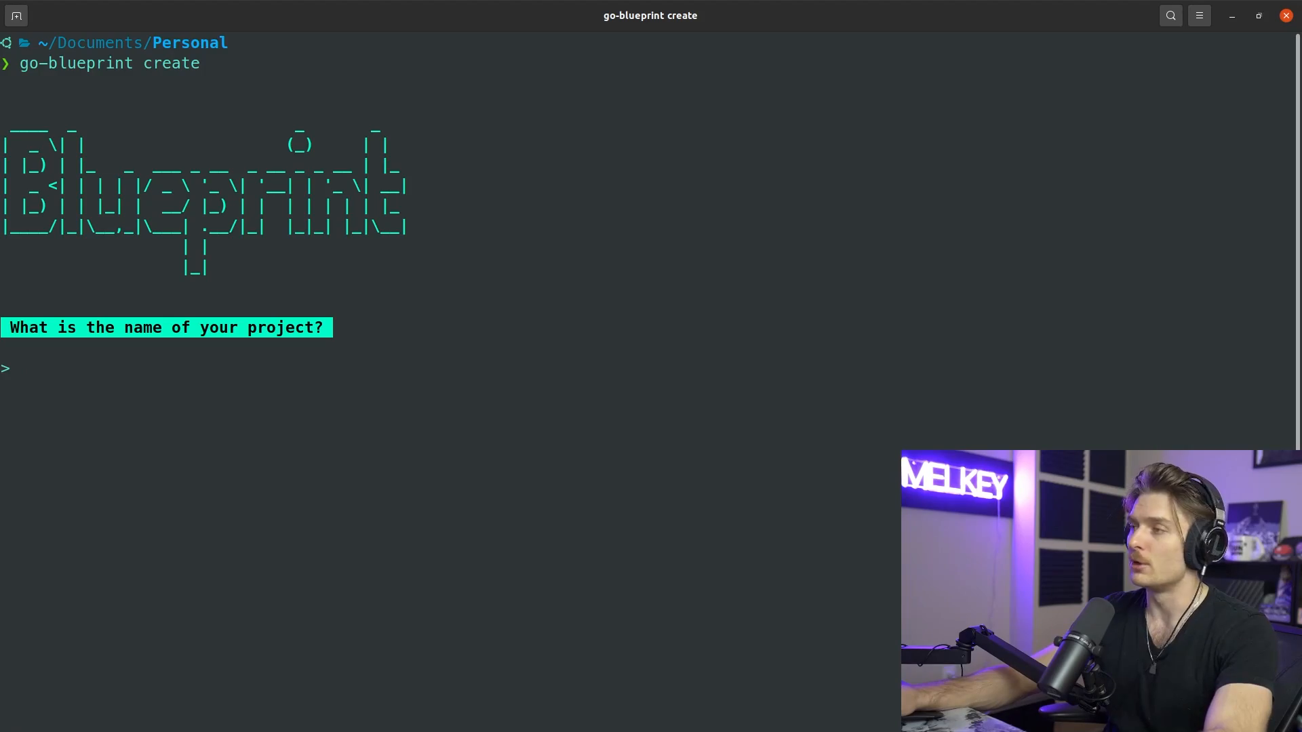
text(boringGo)
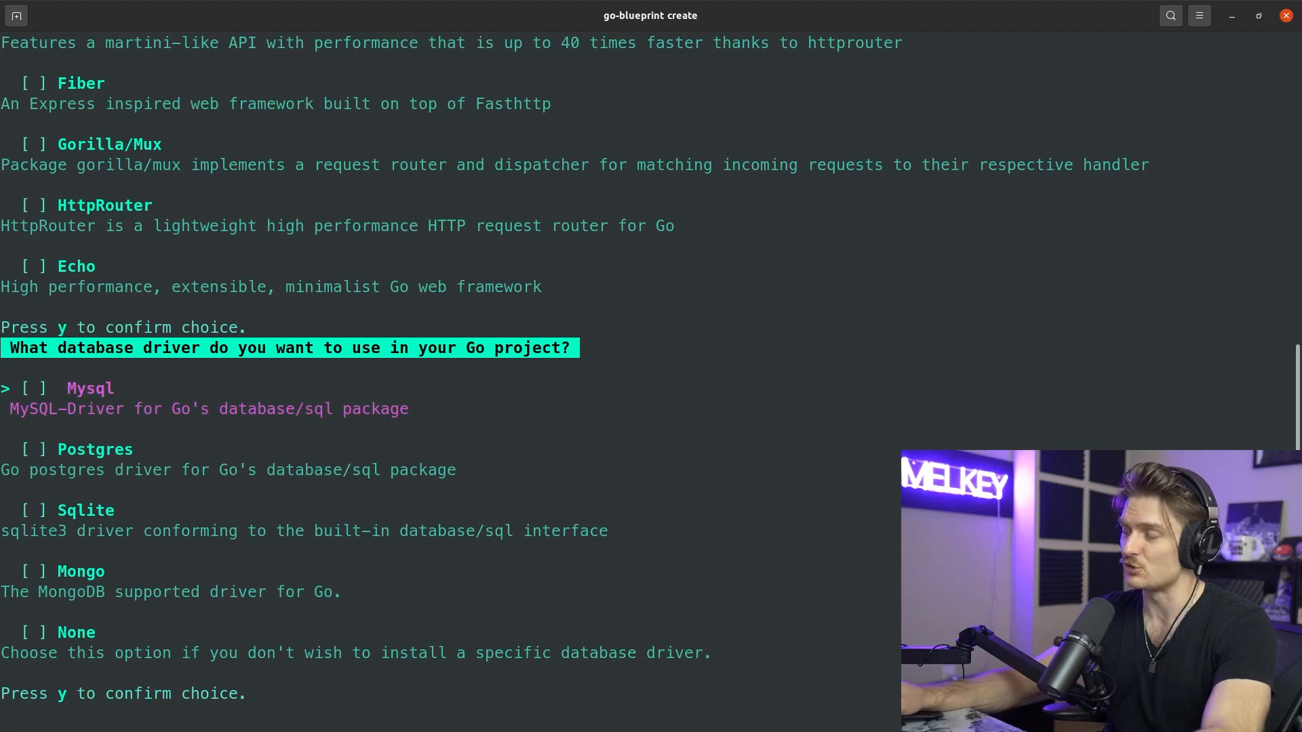
key(Down)
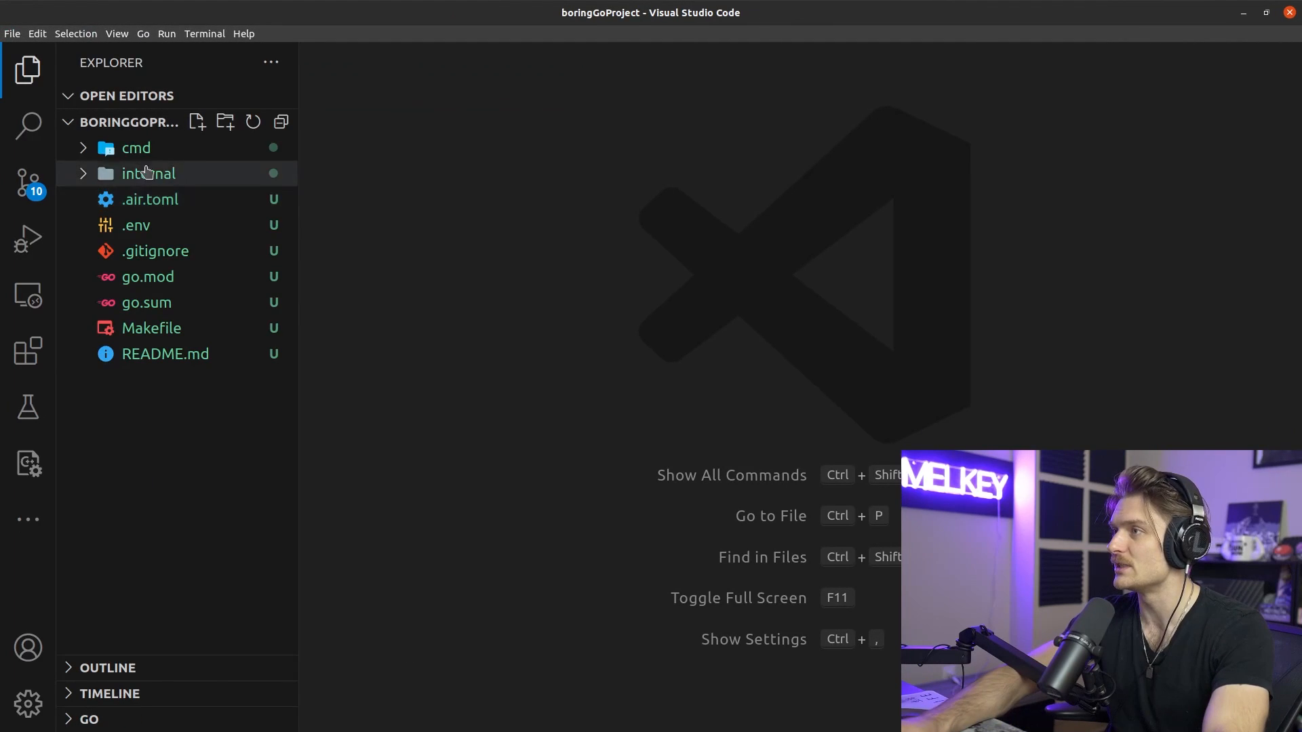
- View internal/server/routes.go, server.go and the Makefile of the generated project
click(135, 148)
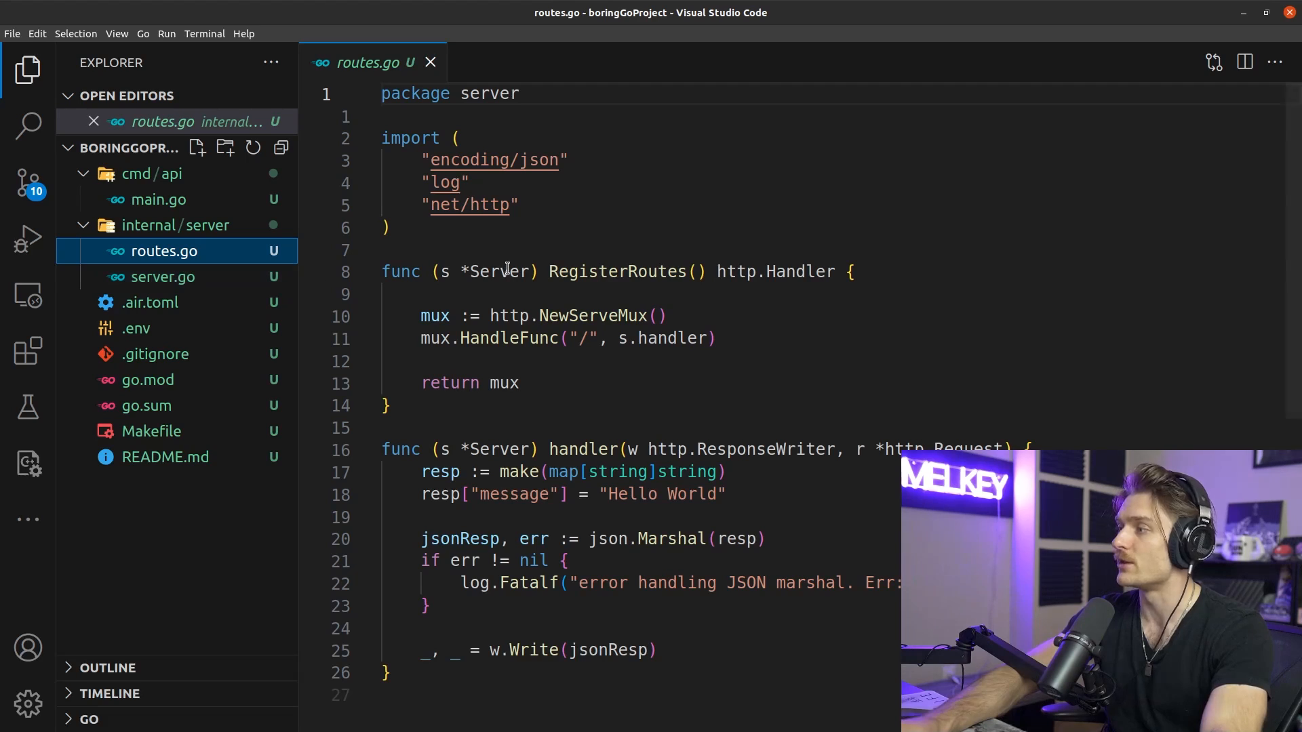
click(163, 277)
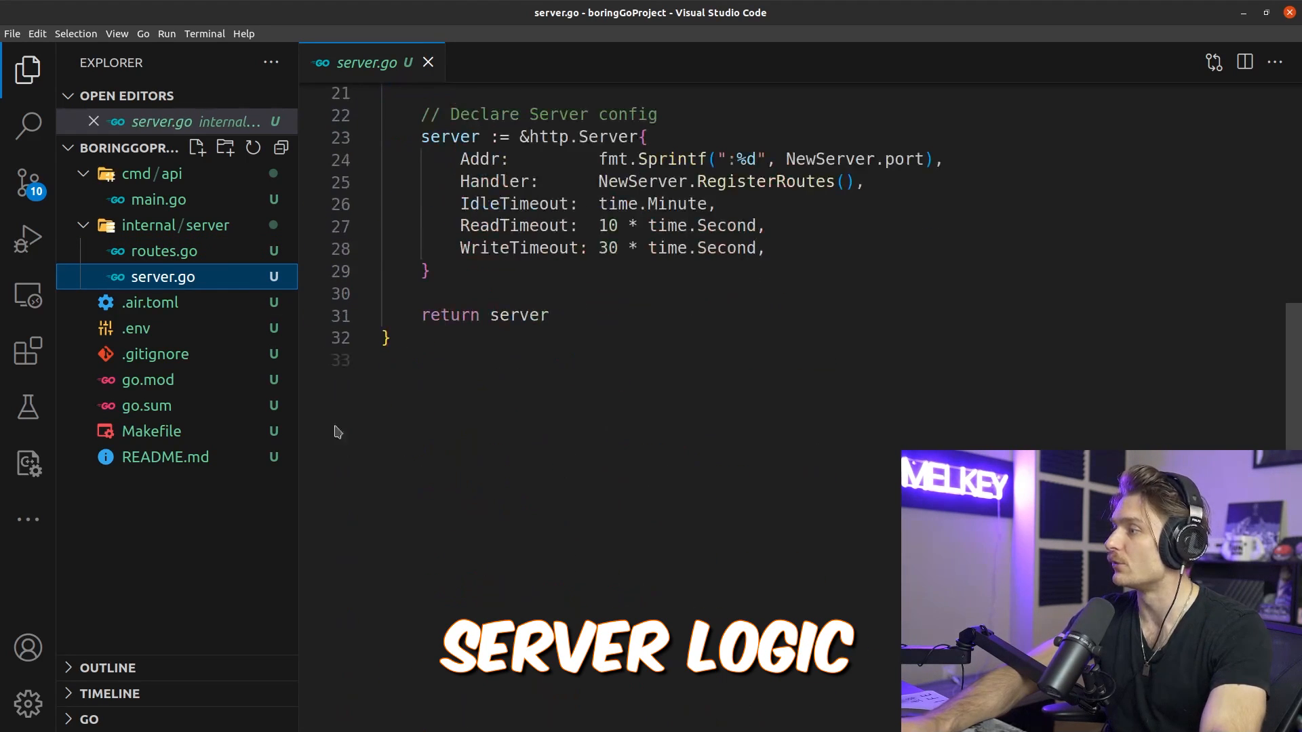
click(150, 431)
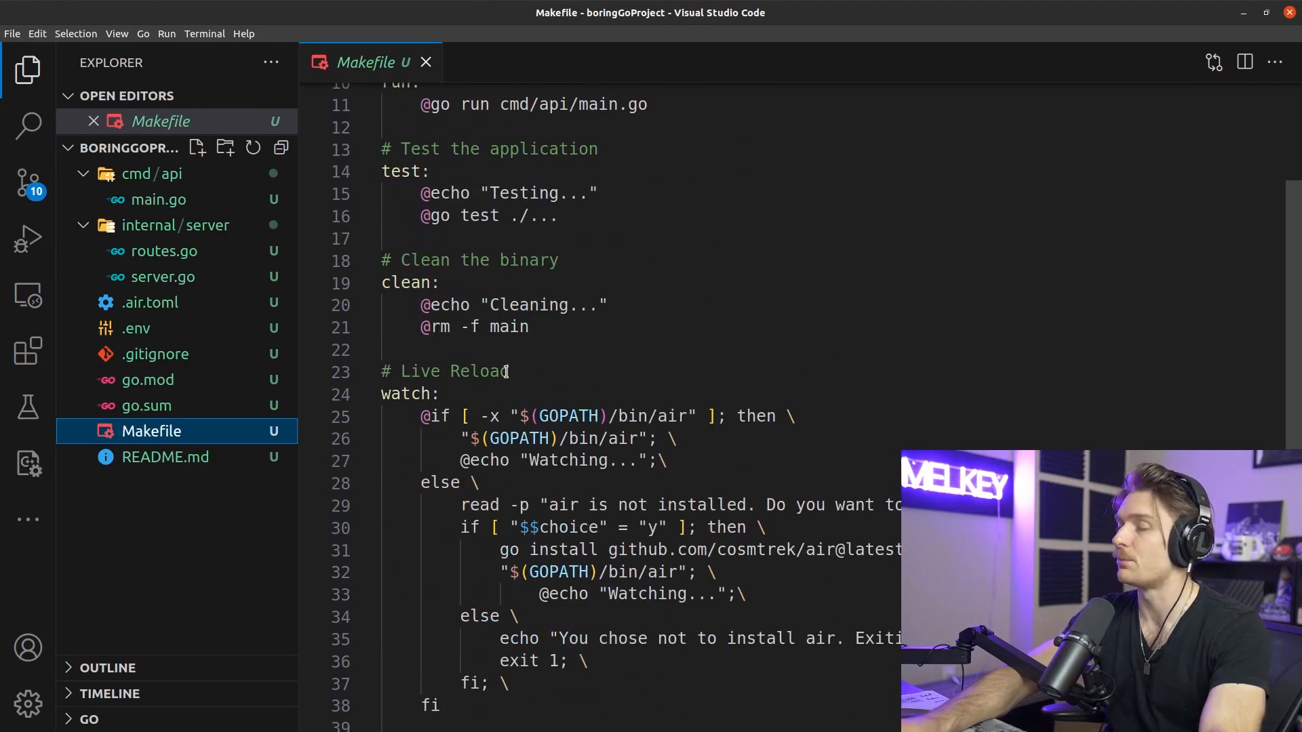